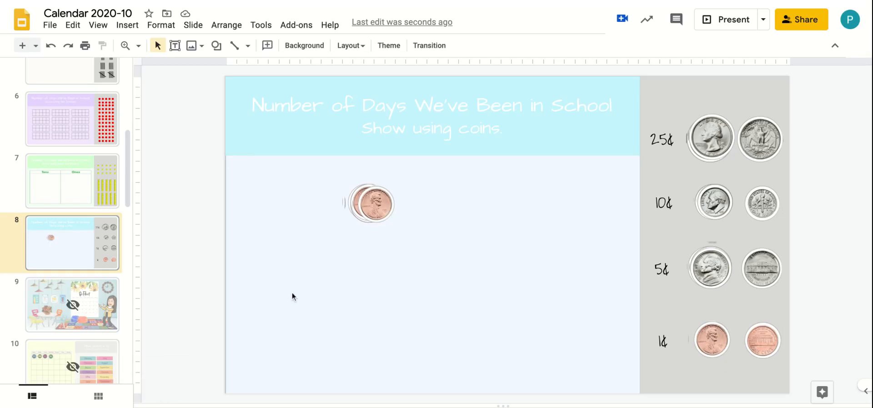
mouse_move(311, 277)
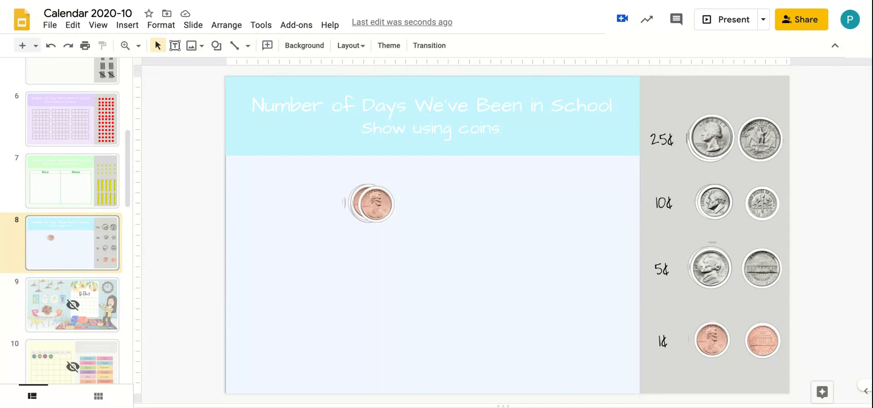
Select one penny in the small stack to separate it from the pile
left_click(370, 201)
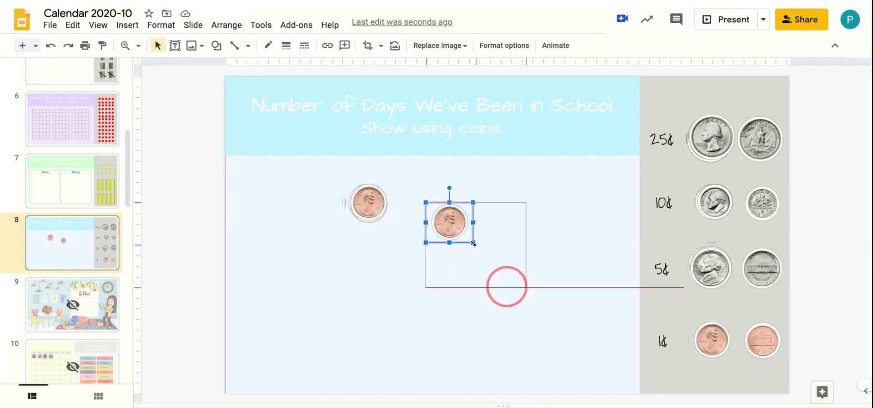
Enlarge the separated penny to roughly twice its size by dragging a corner
left_click_drag(472, 243, 524, 286)
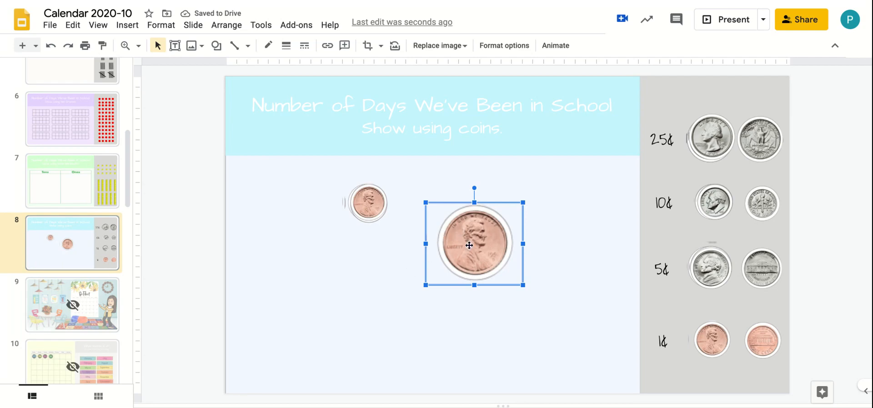
mouse_move(459, 257)
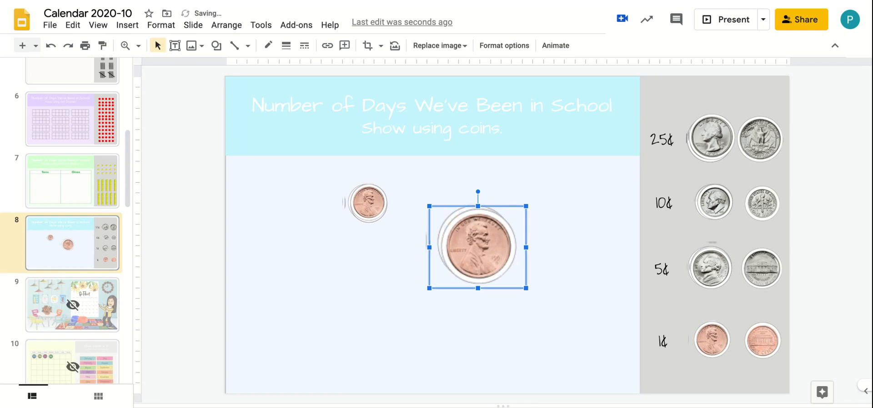
Duplicate the large penny into overlapping copies extending diagonally down to the right
left_click_drag(476, 245, 487, 257)
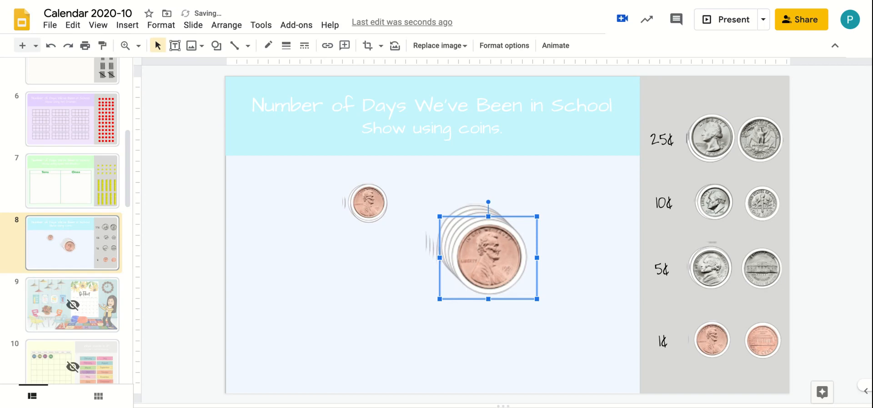
left_click_drag(487, 257, 523, 293)
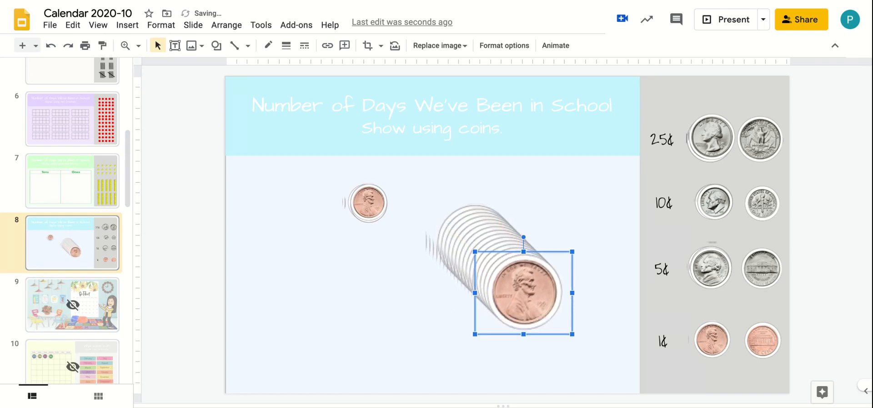
mouse_move(445, 210)
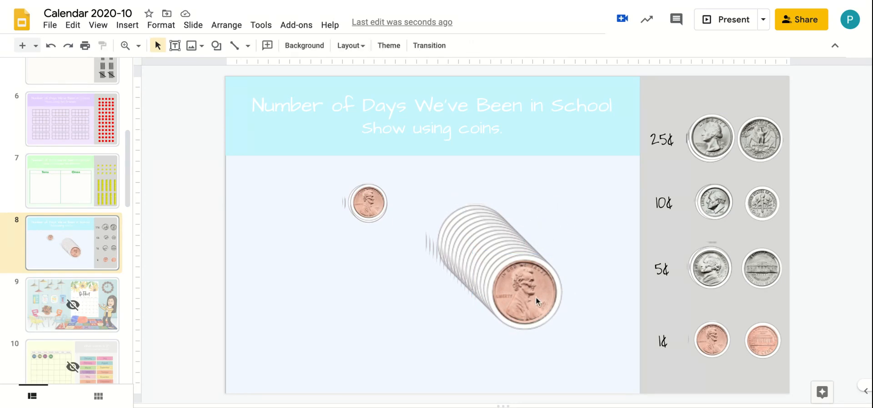
mouse_move(528, 299)
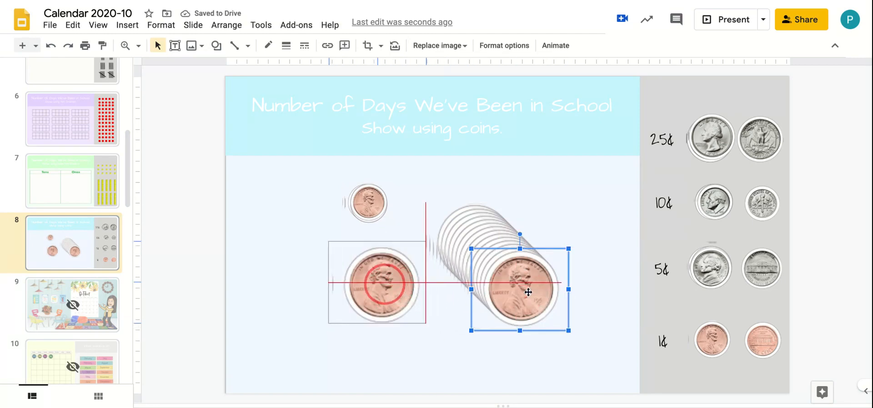
Add overlapping copies to the left penny, lower that pile, and select all pennies
left_click_drag(528, 293, 507, 288)
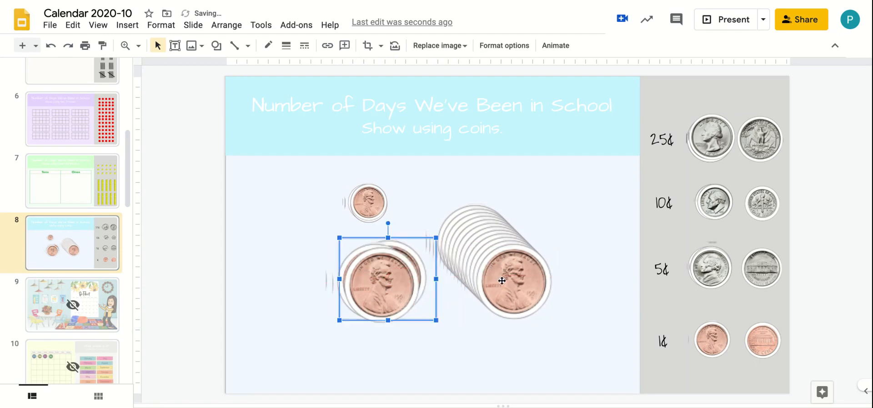
left_click_drag(388, 279, 391, 287)
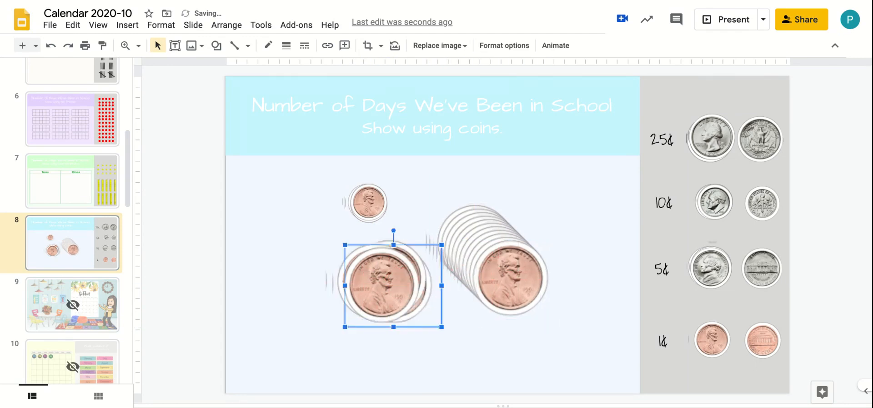
mouse_move(551, 330)
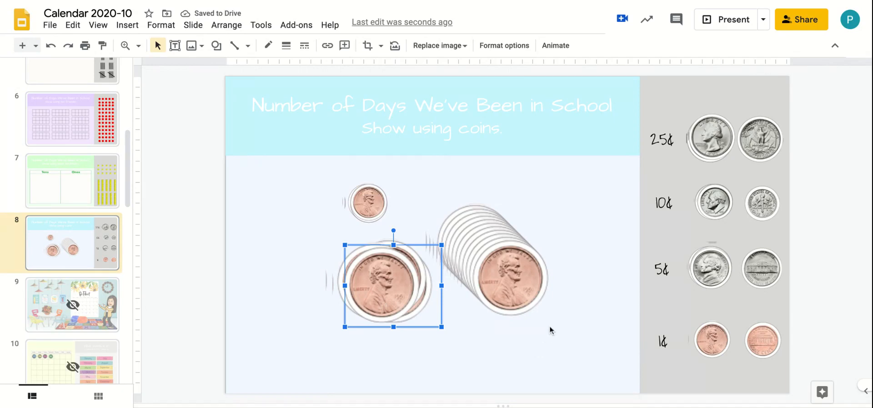
left_click(573, 297)
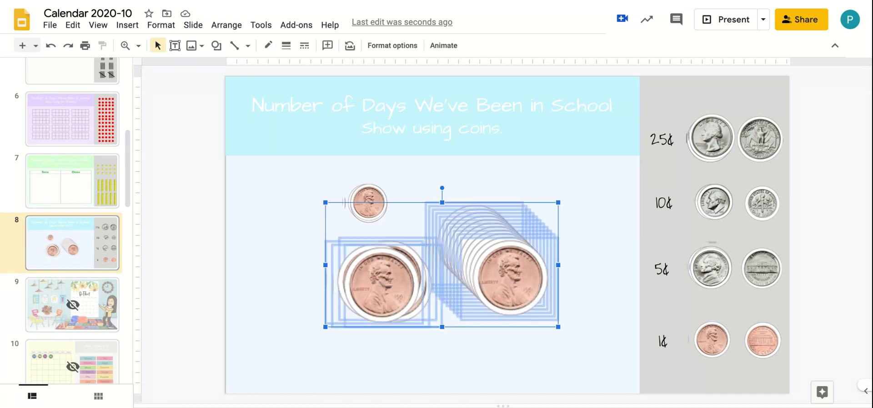
mouse_move(226, 25)
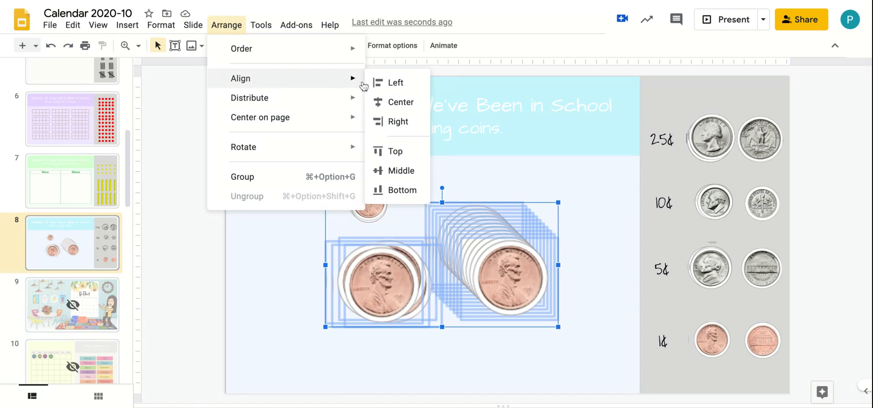
Apply Arrange > Align Center, then Align Middle, to the selected penny copies
left_click(400, 102)
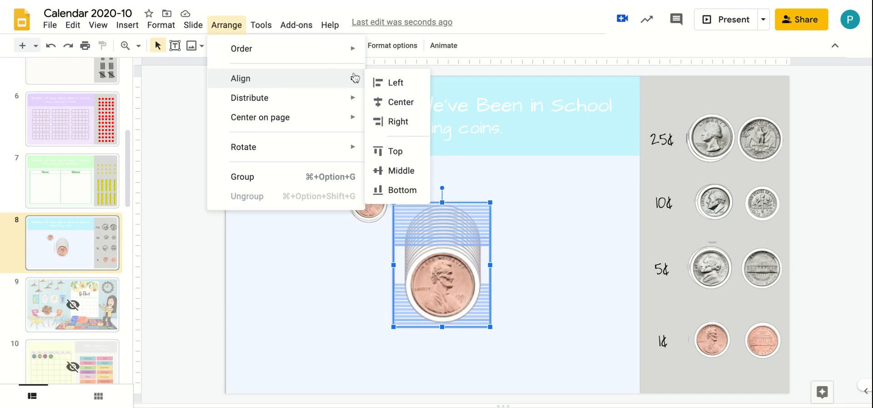
mouse_move(400, 170)
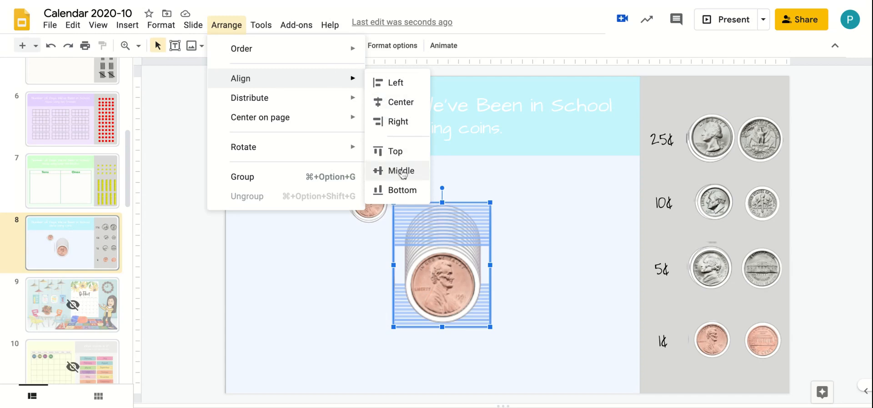
left_click(400, 171)
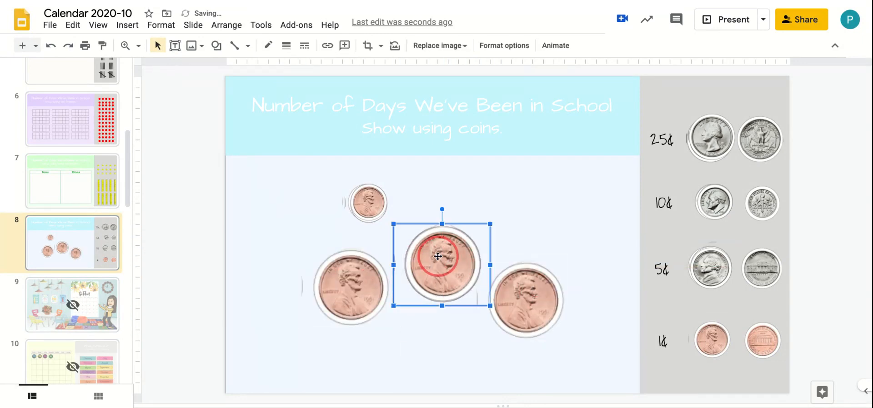
Drag another penny copy off the stack toward the upper right
left_click_drag(442, 257, 496, 211)
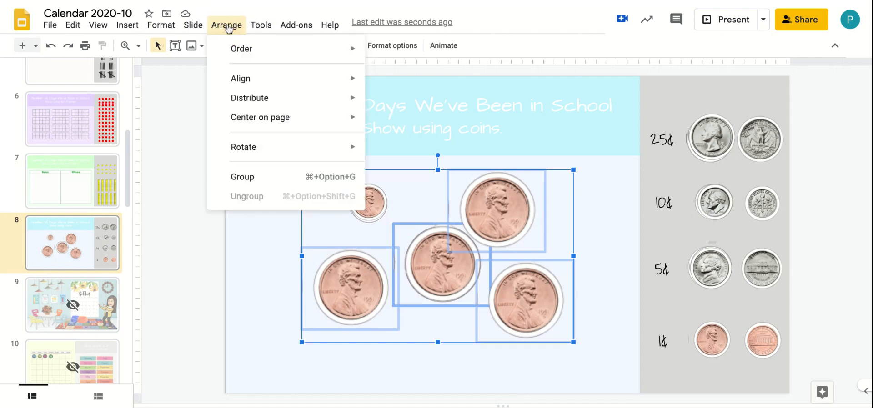
mouse_move(240, 79)
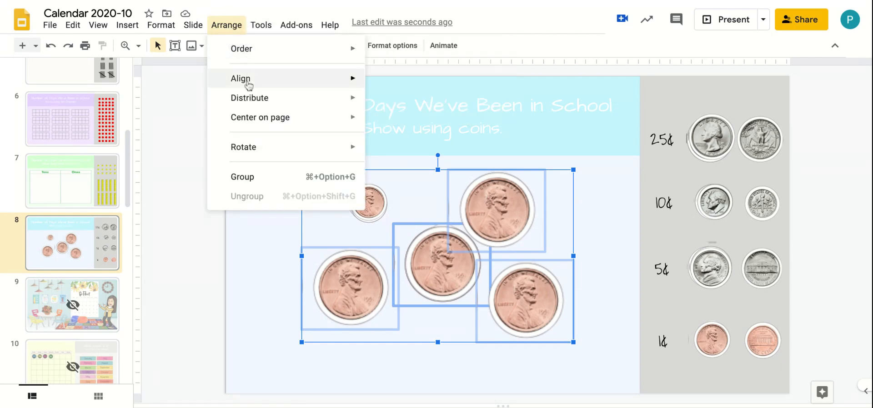